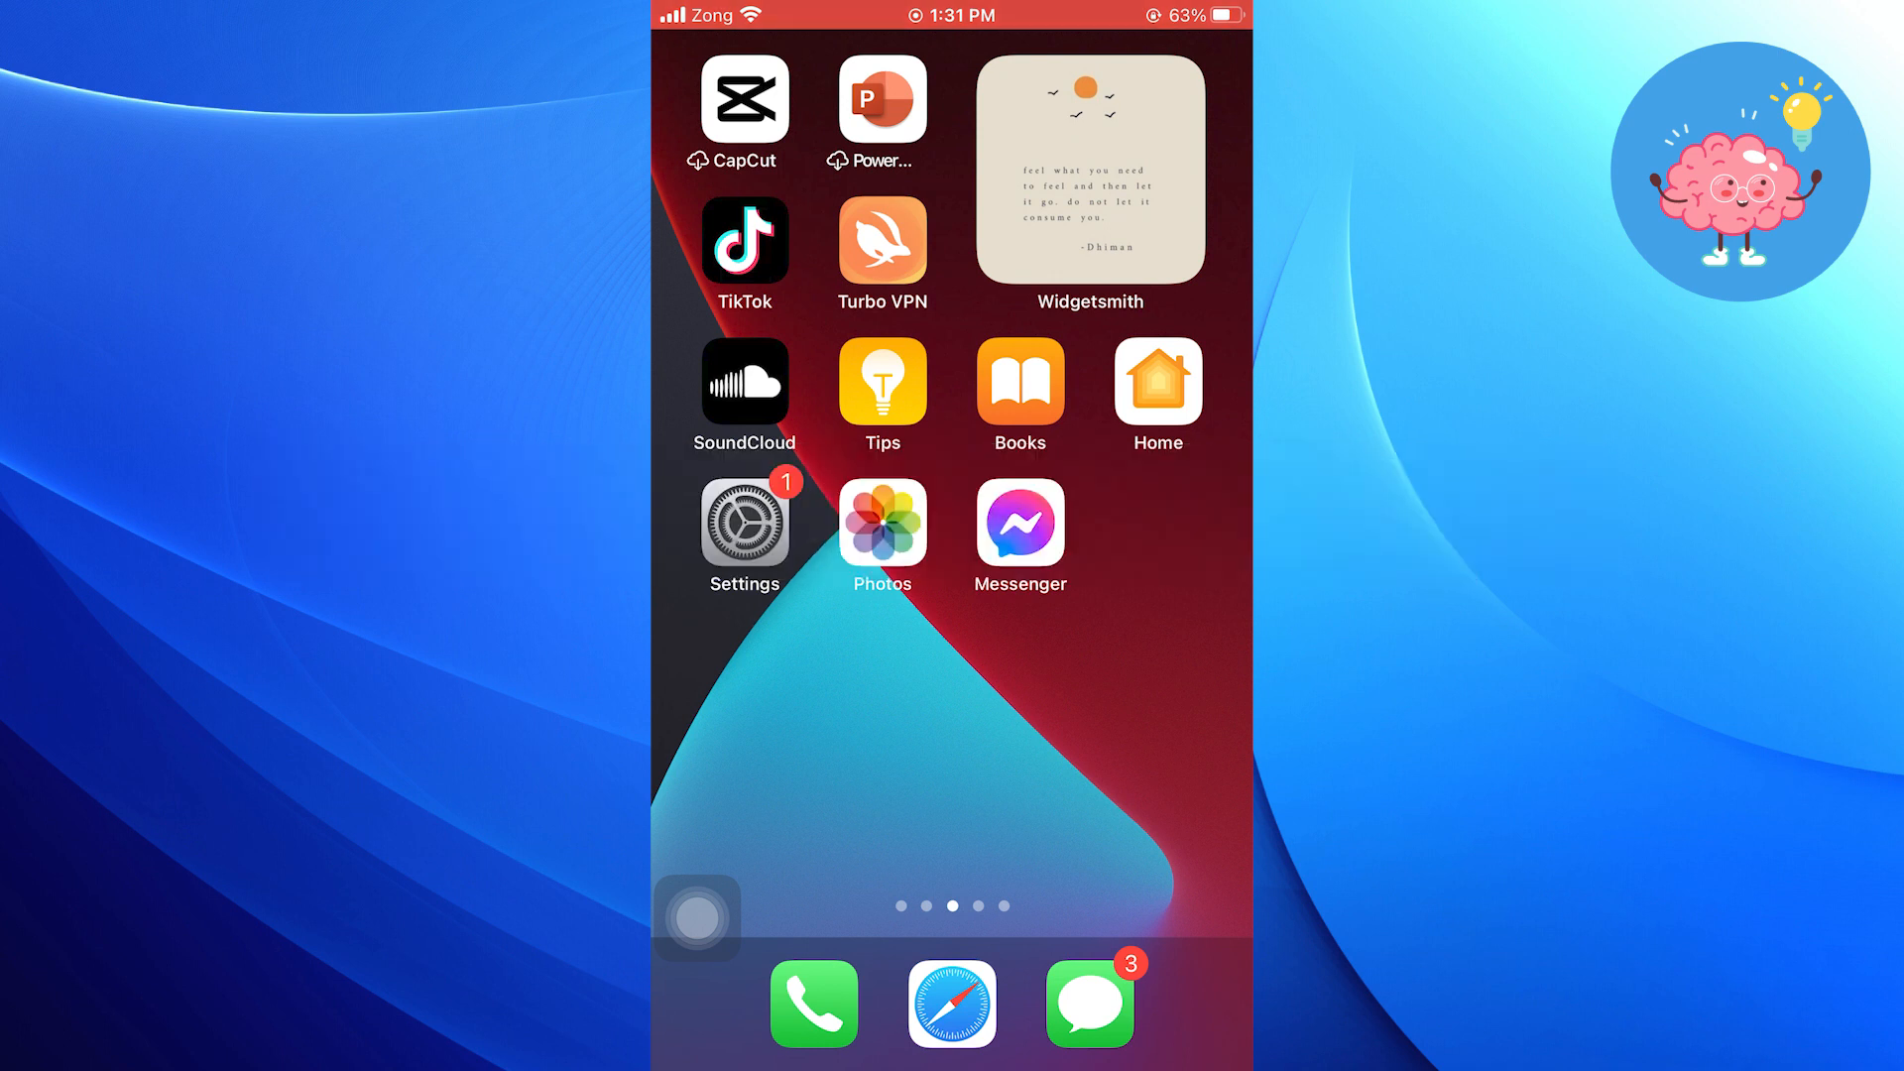
Launch Settings from the home screen to reach its main list.
left_click(743, 516)
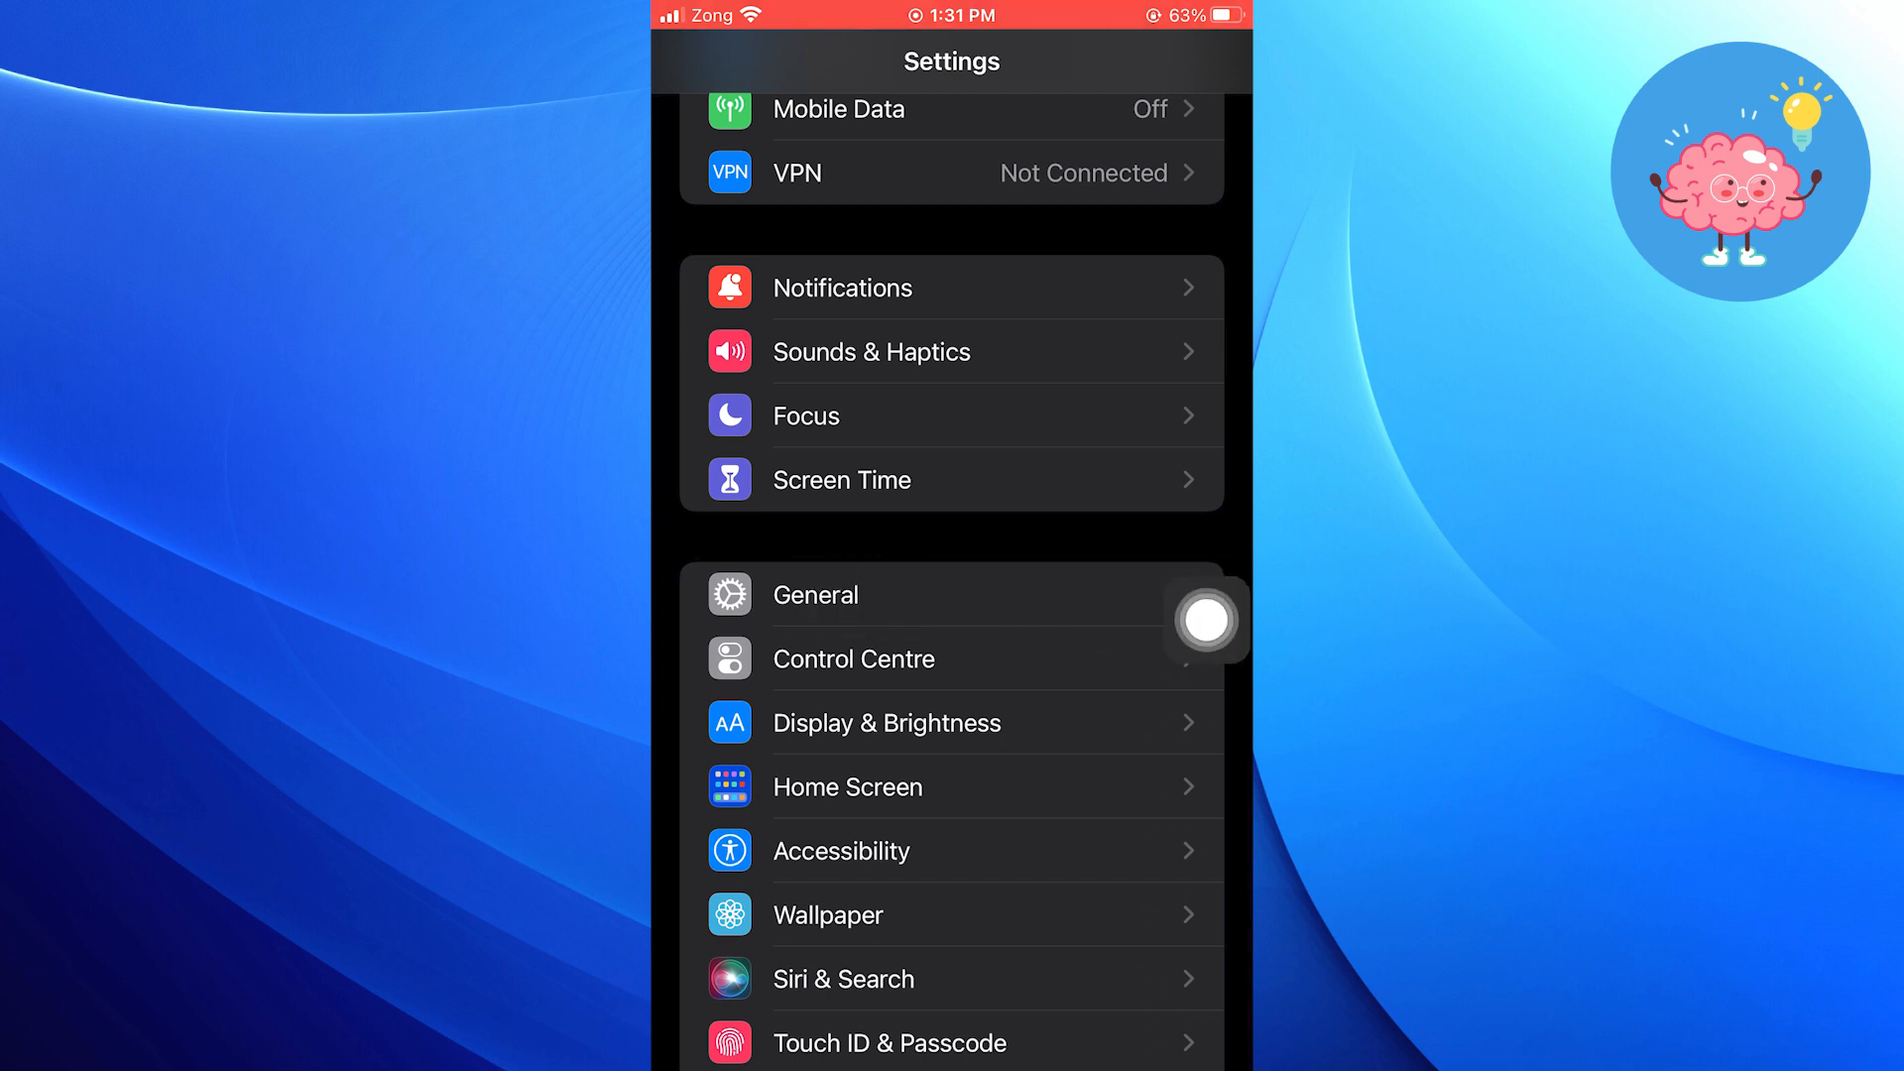
left_click(813, 593)
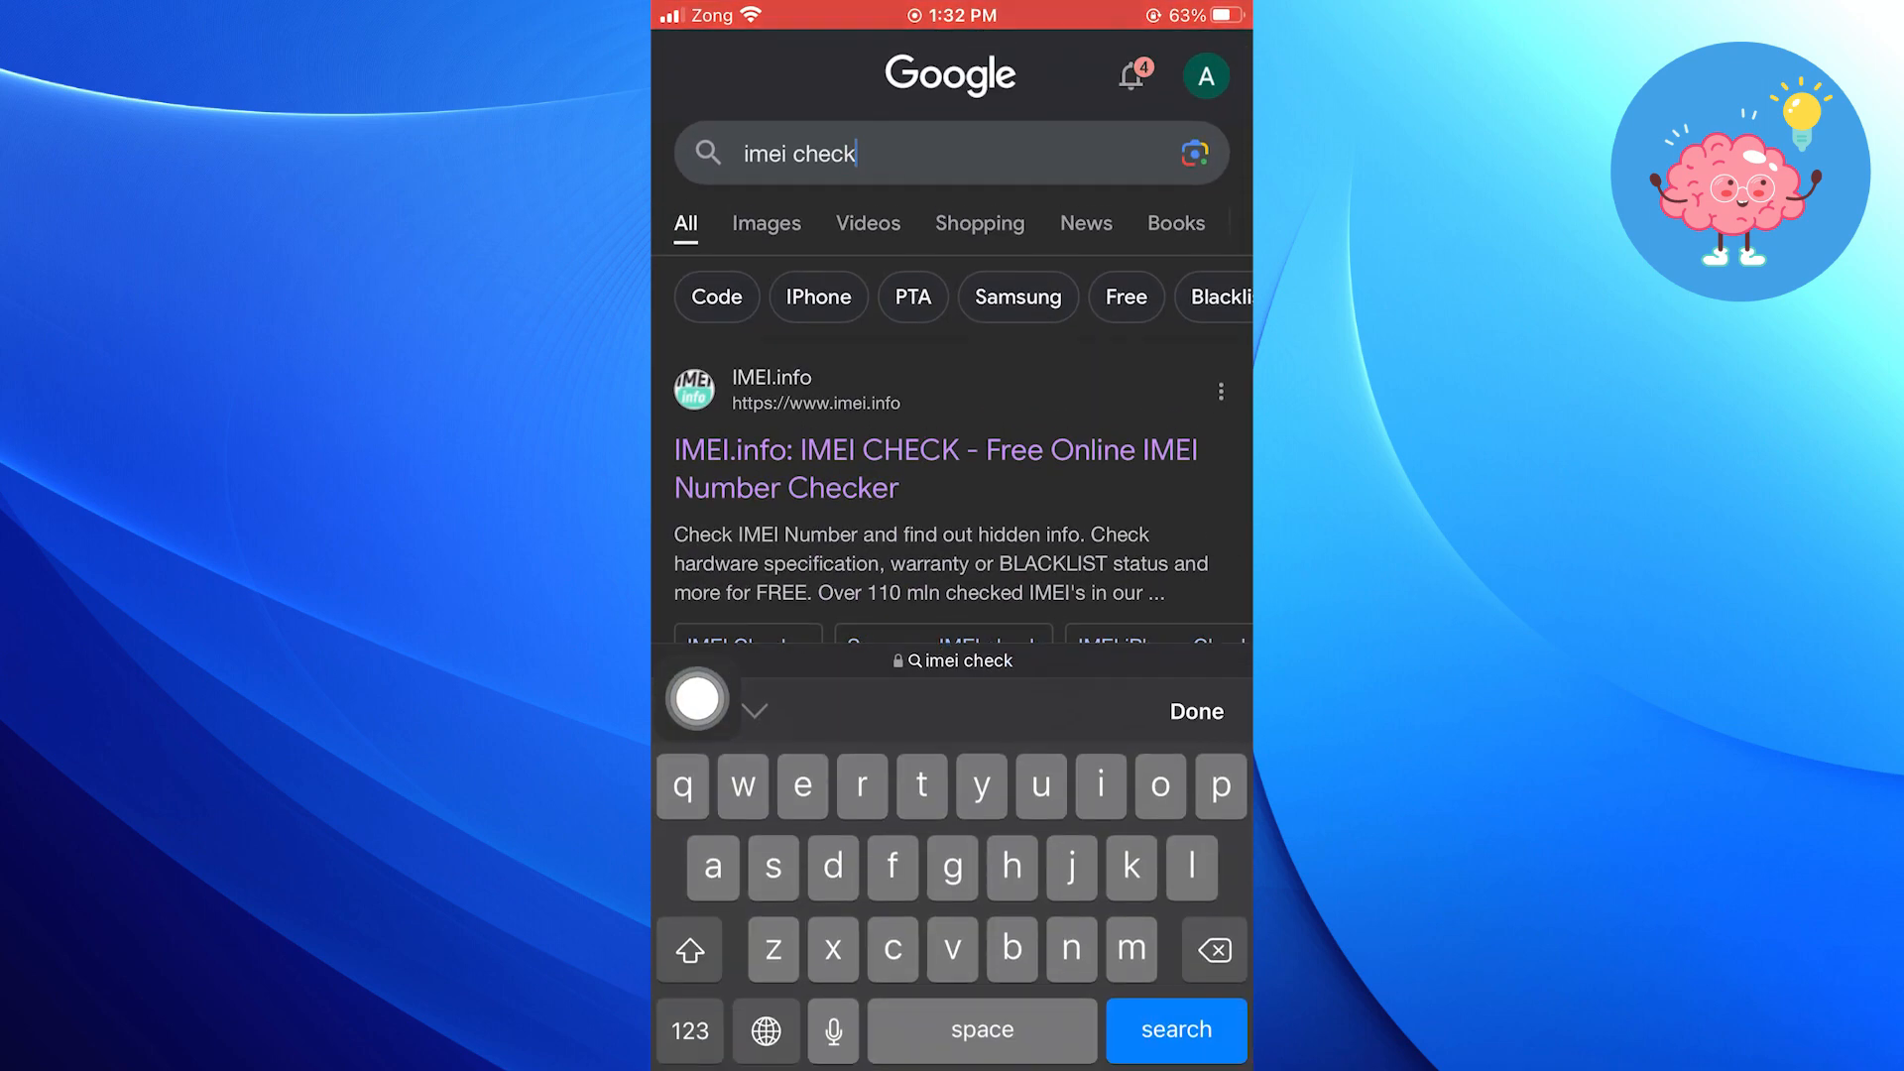
Open the IMEICheck.com result to reach the iPhone 7 Plus clean-blacklist report.
scroll("up", 3)
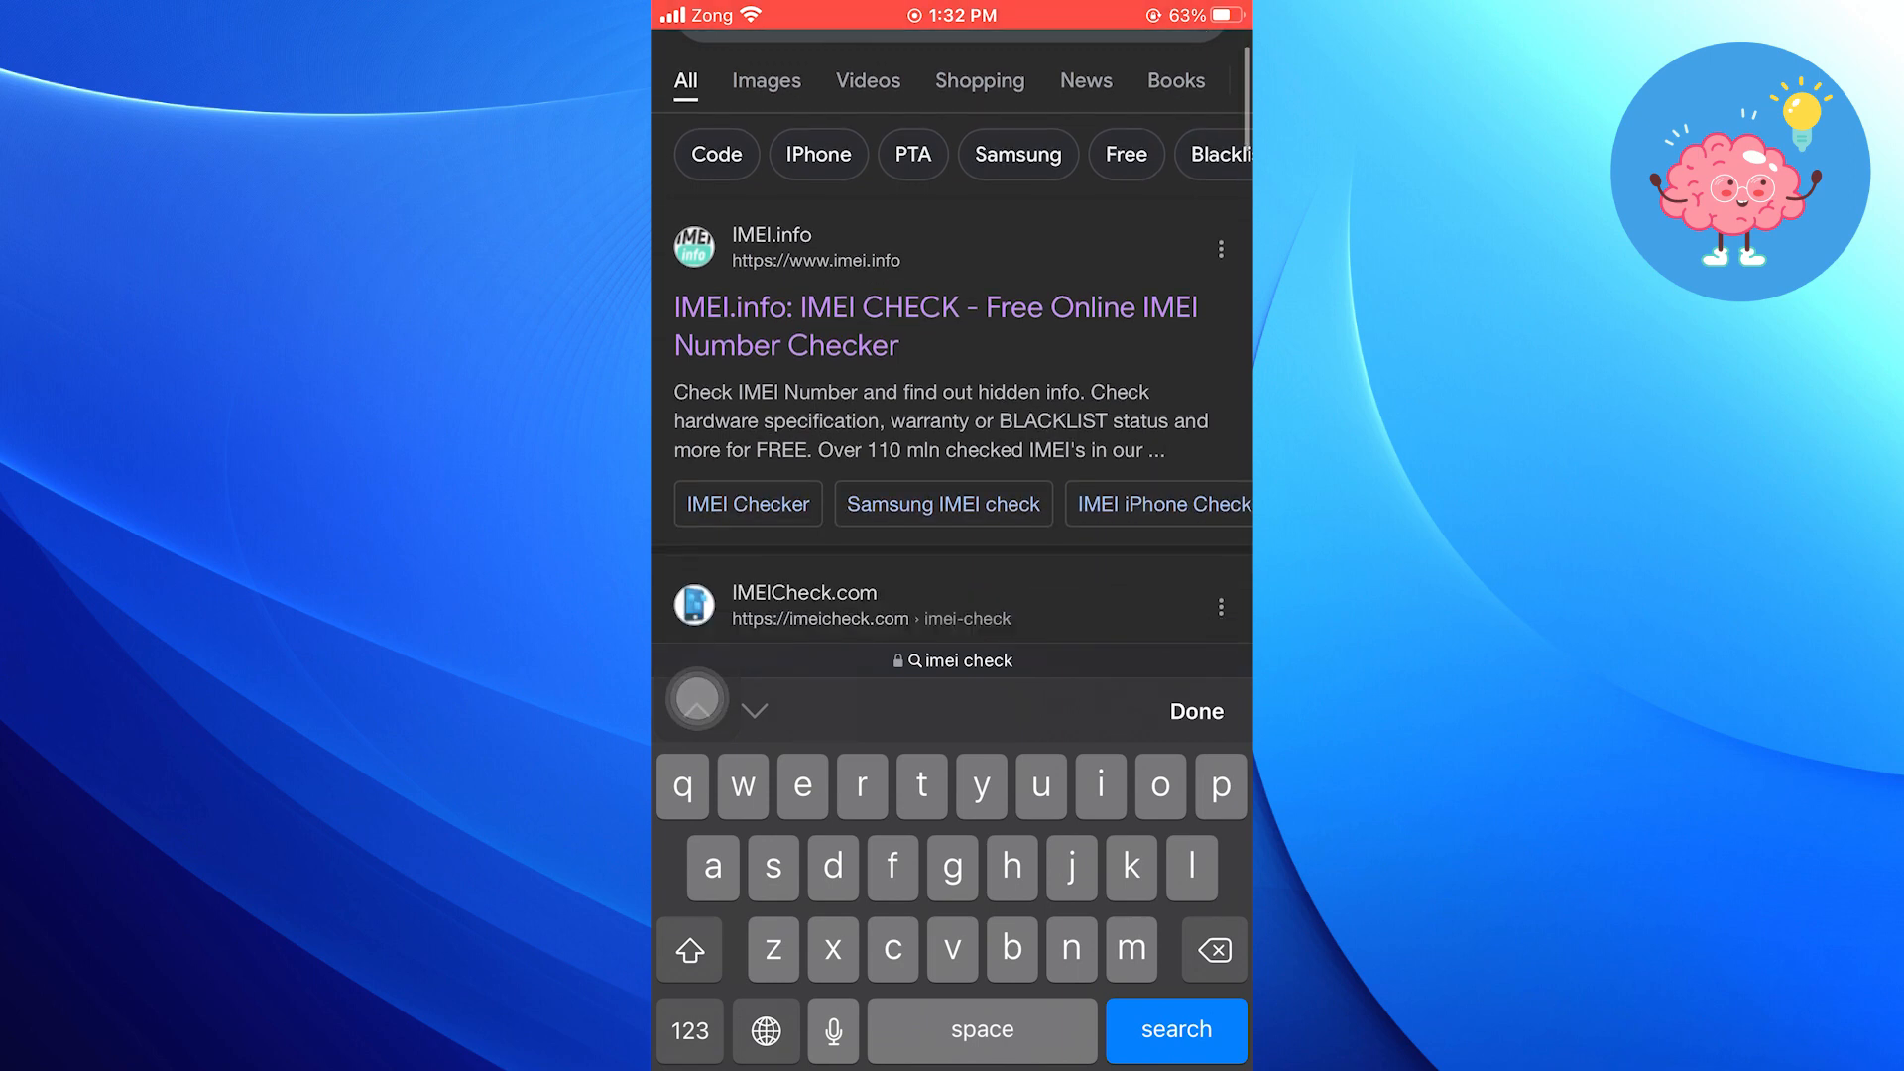
left_click(803, 593)
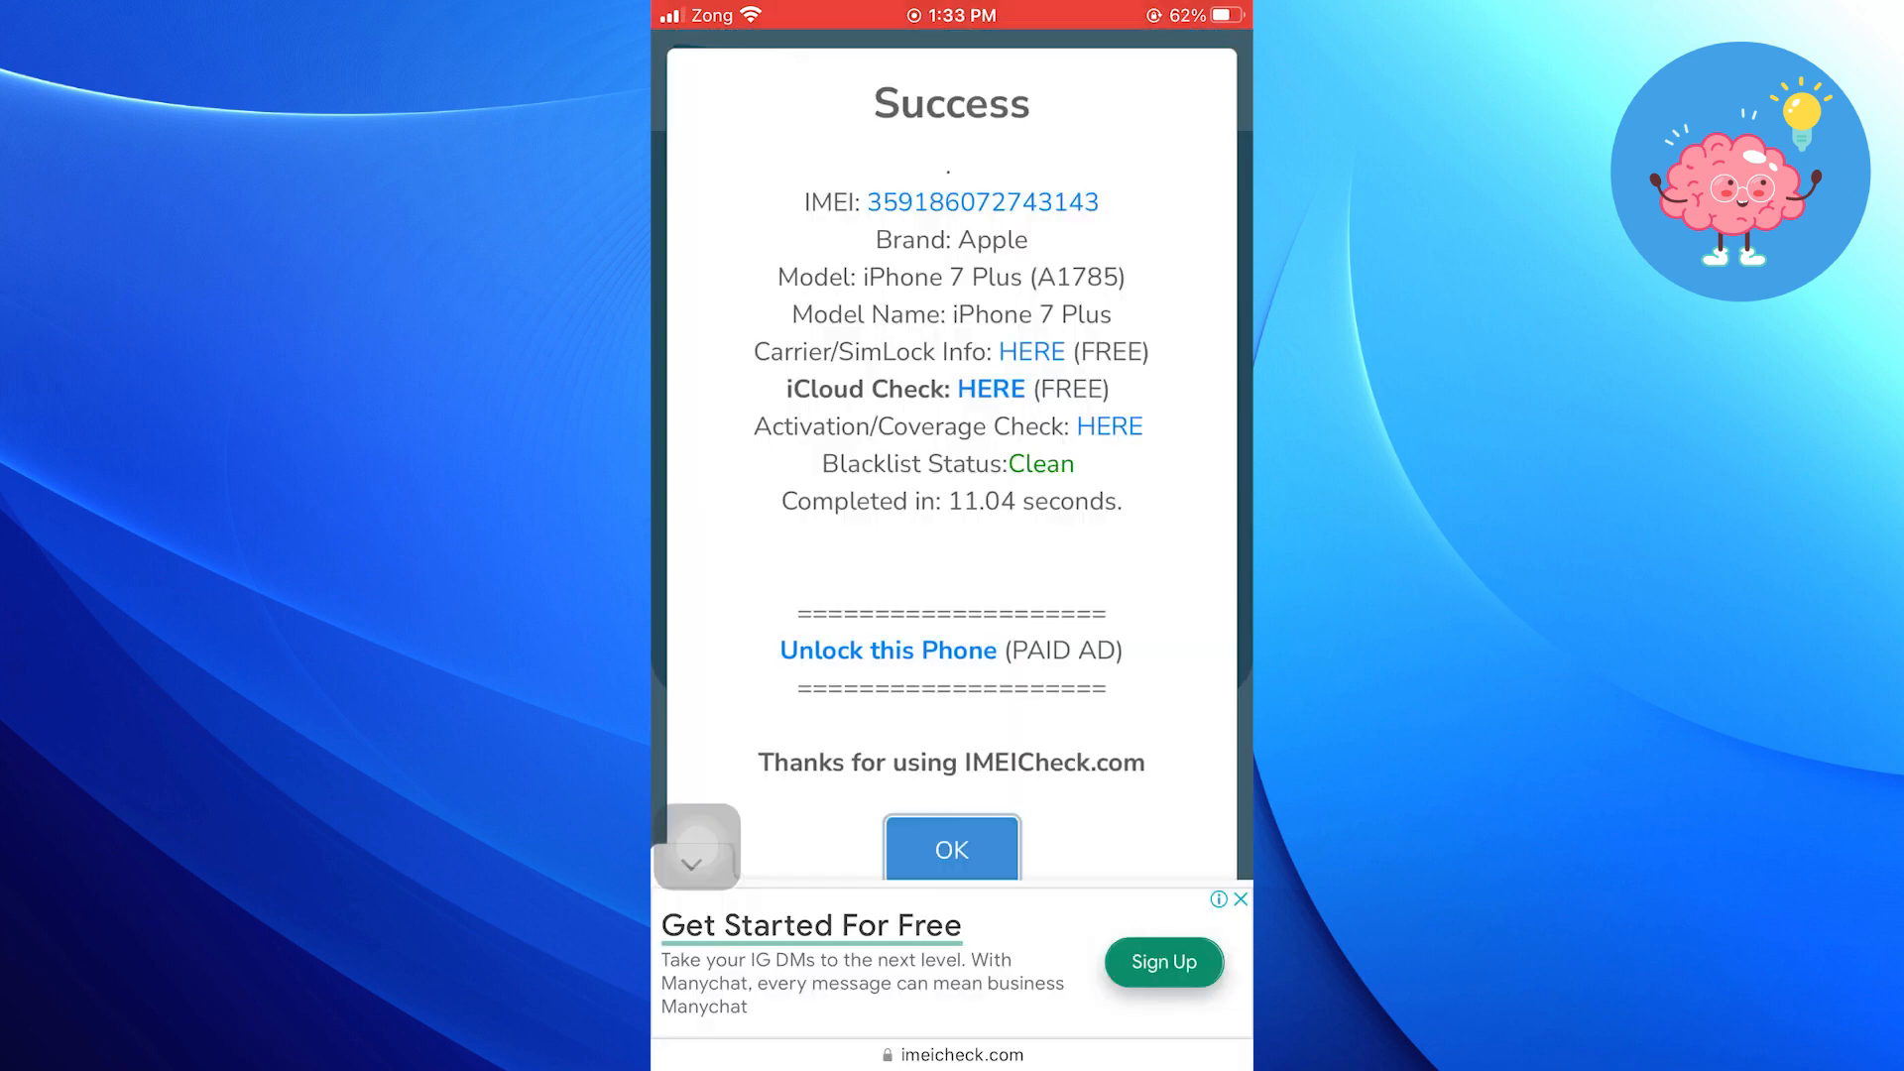
scroll("up", 3)
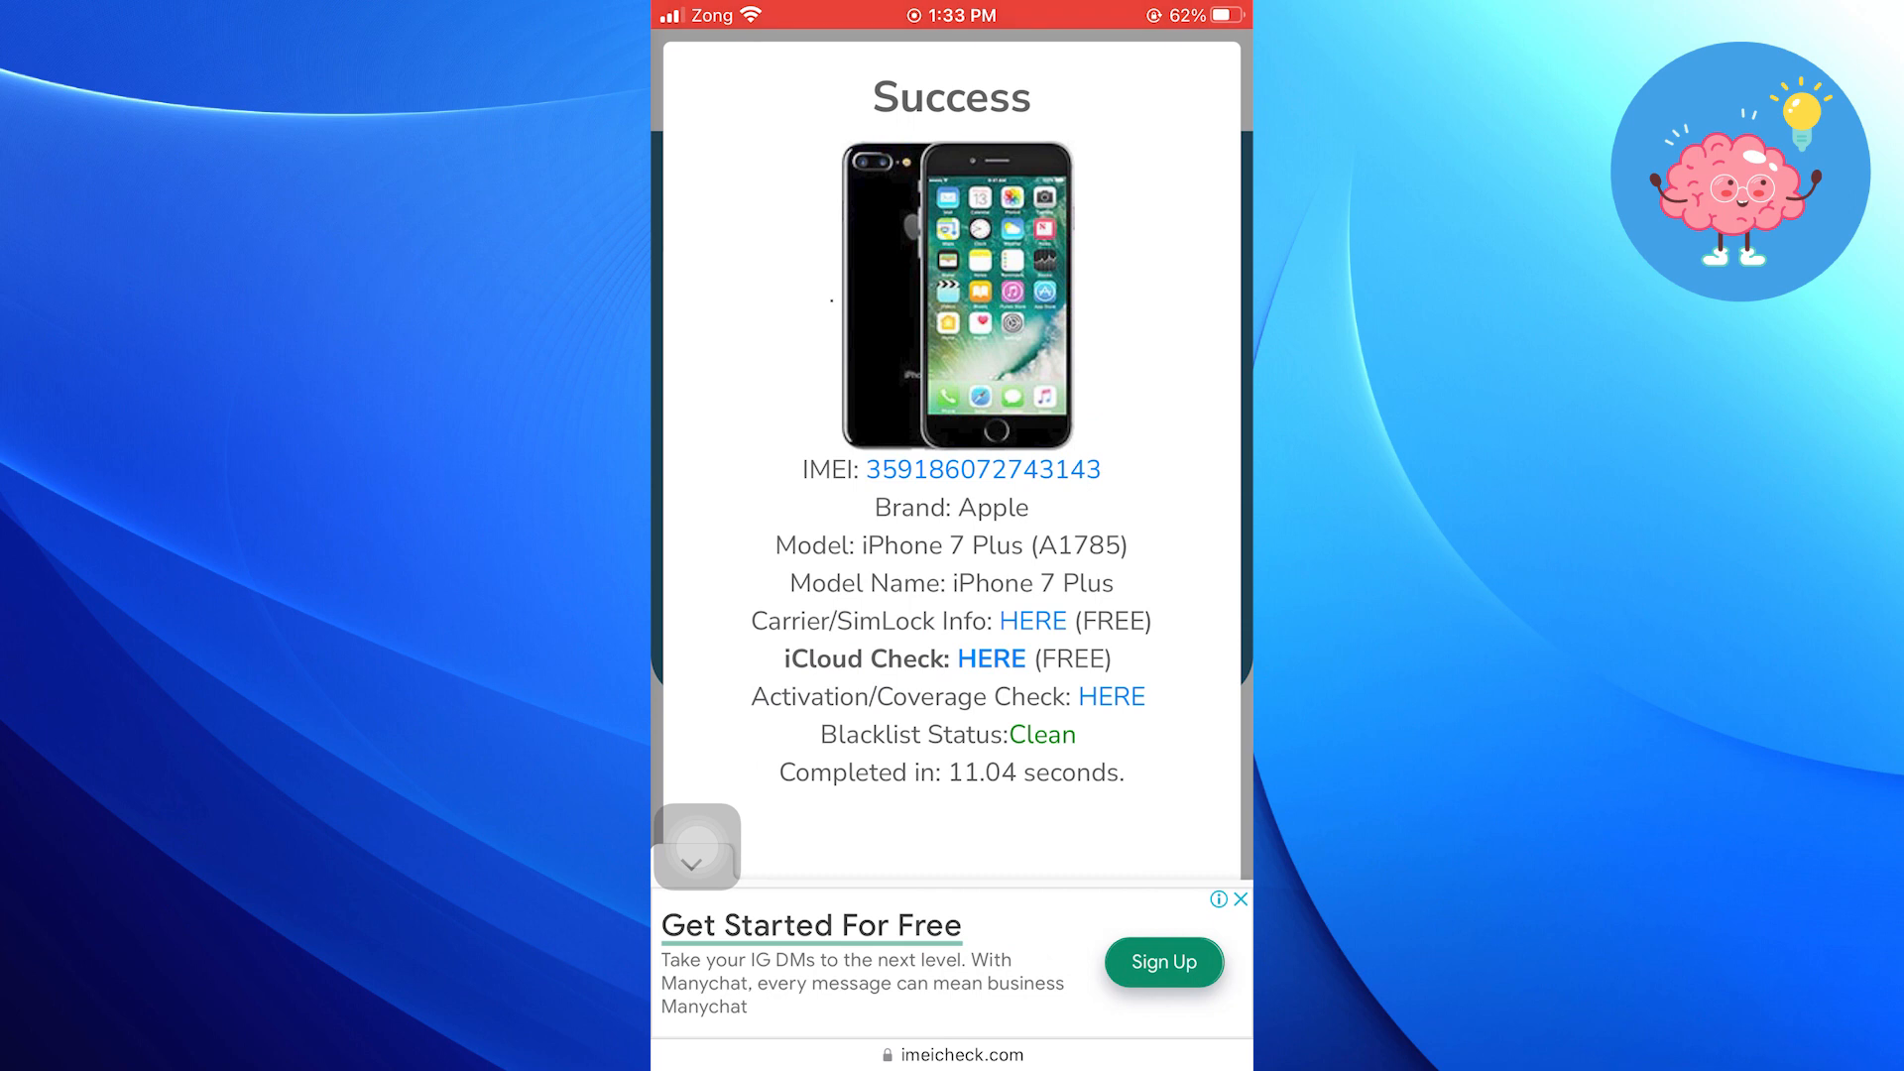
scroll("up", 3)
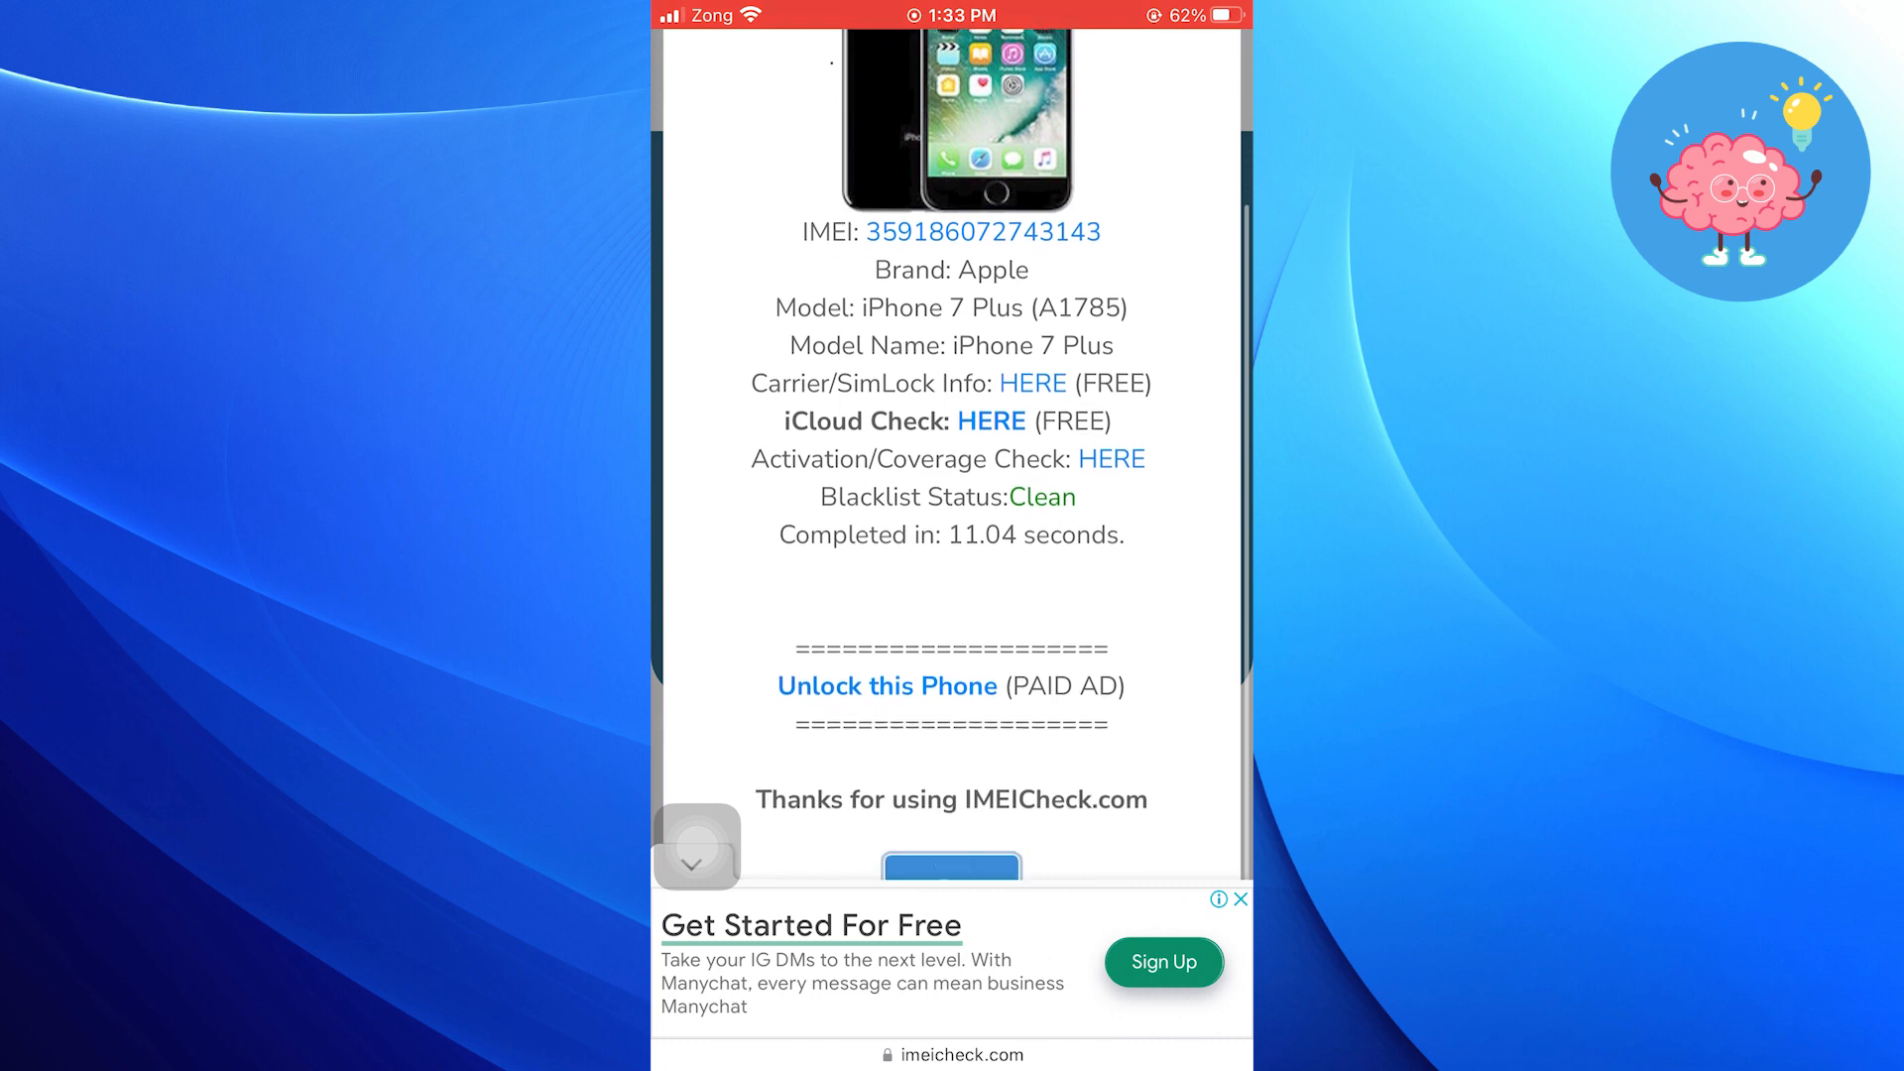
scroll("up", 3)
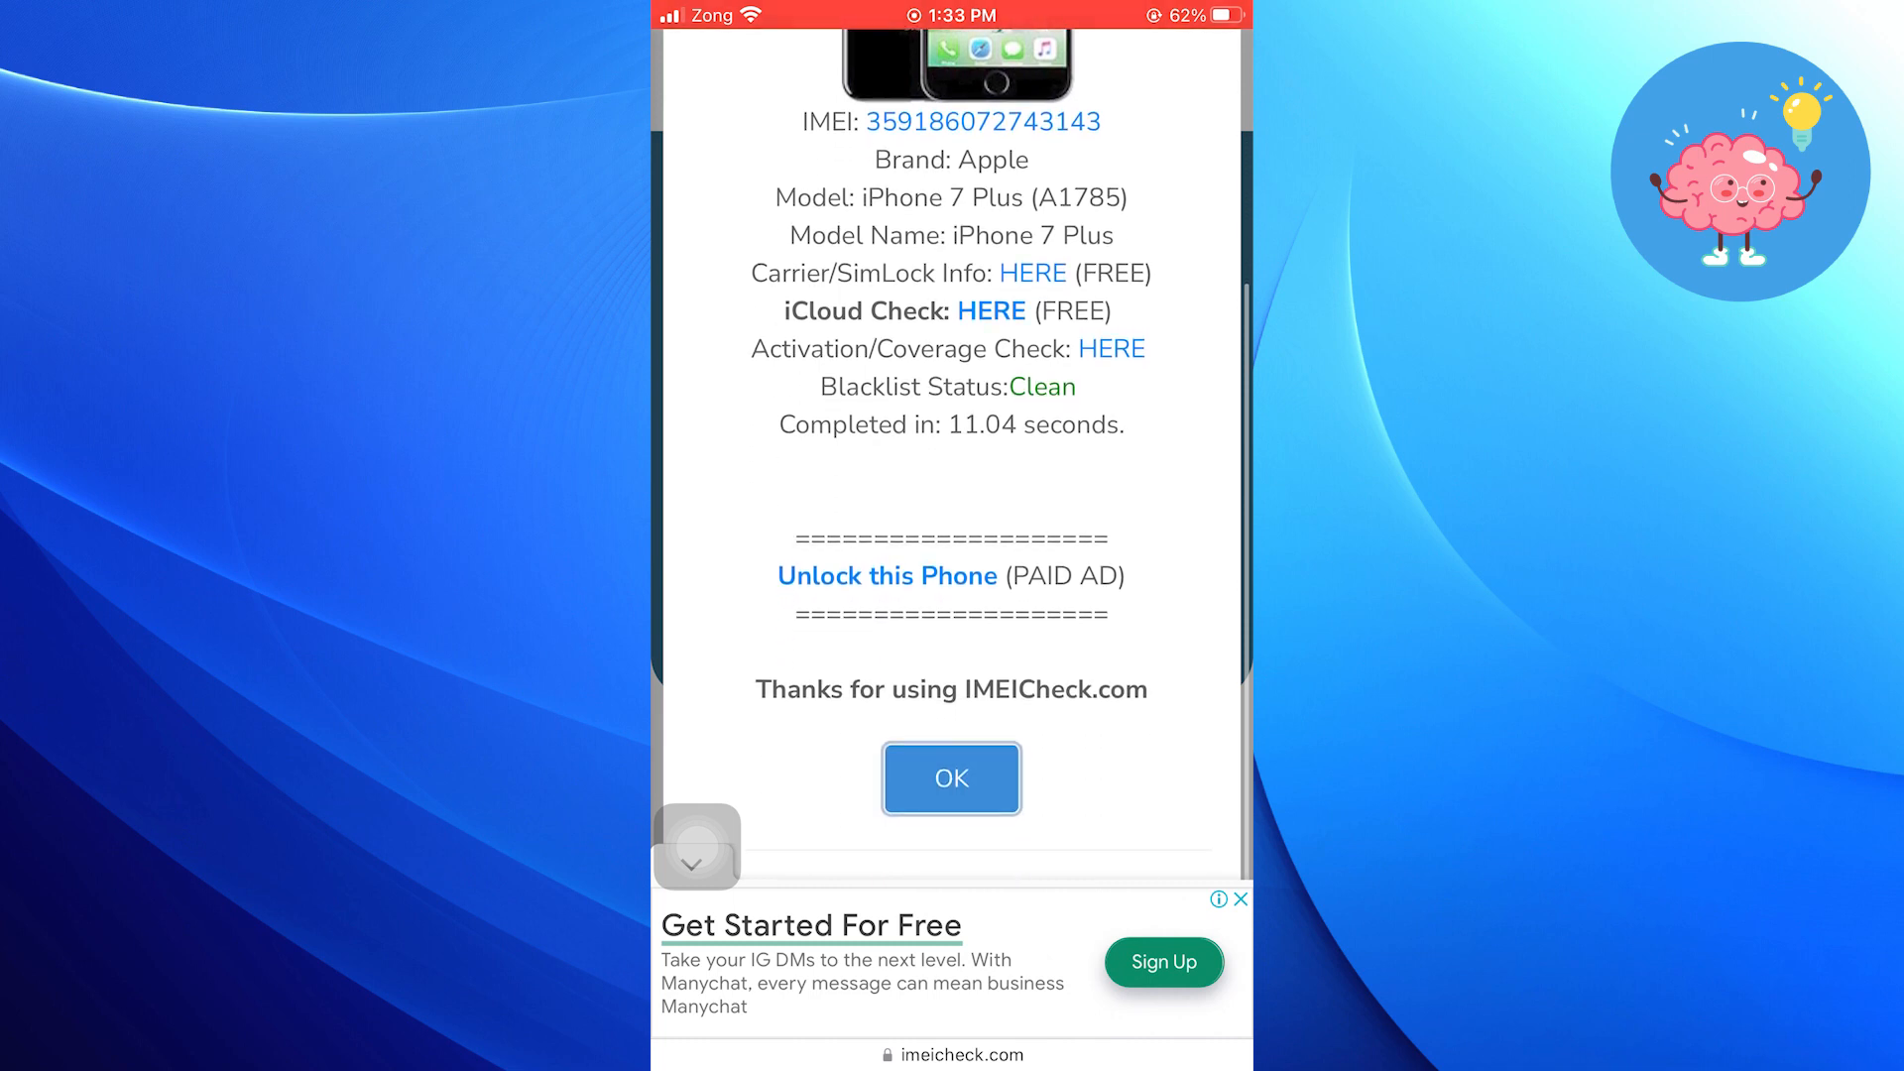